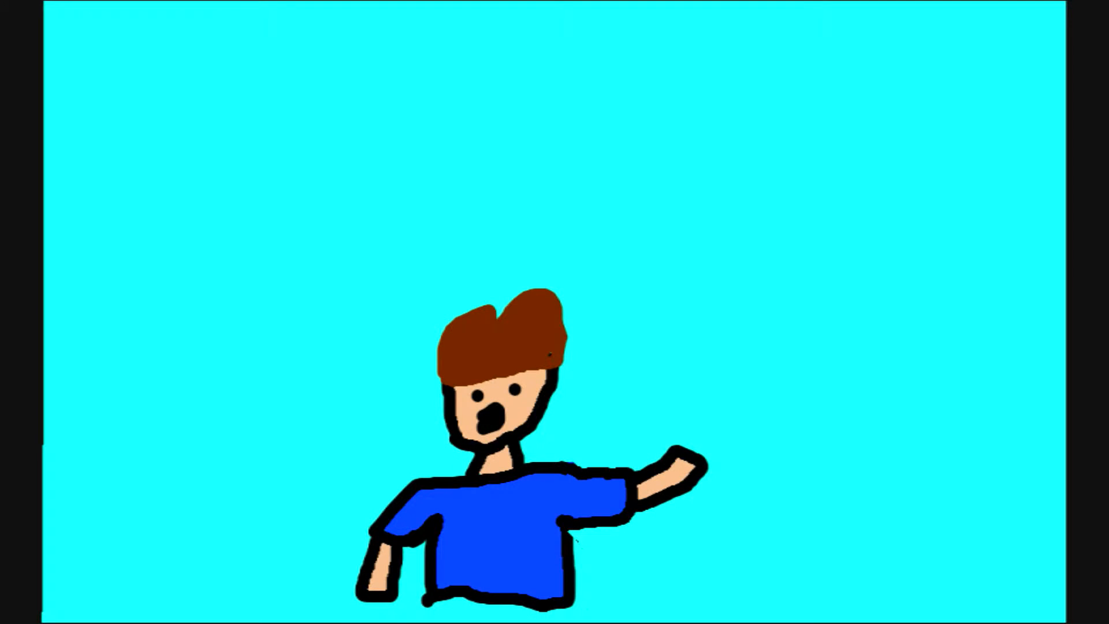
left_click(464, 70)
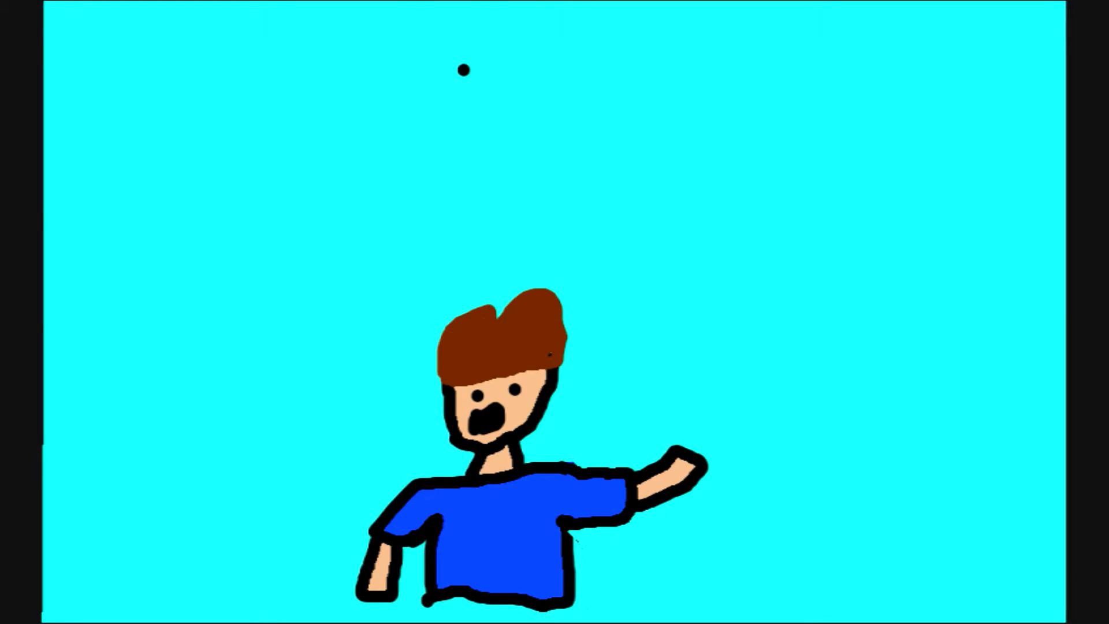